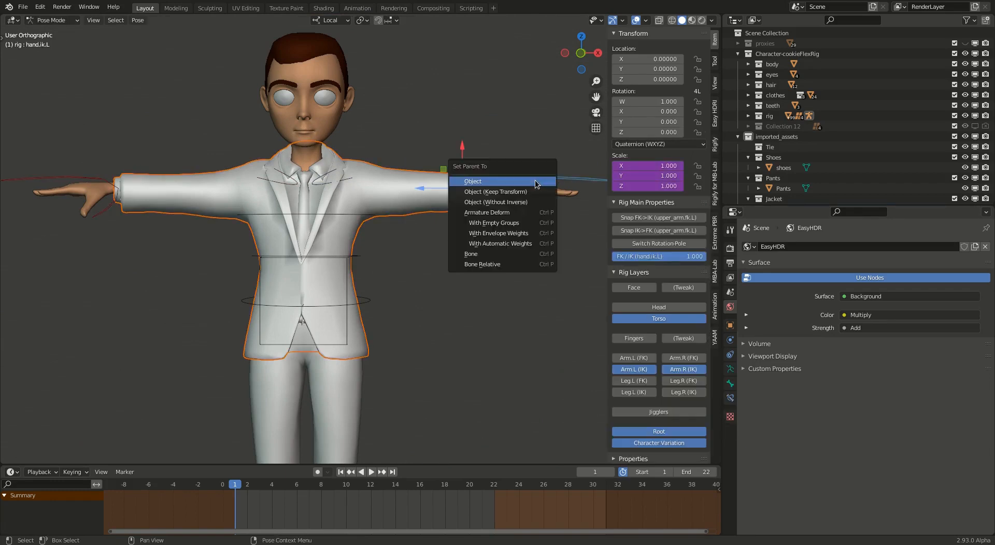
{"action": "mouse_move", "coordinate": [517, 234]}
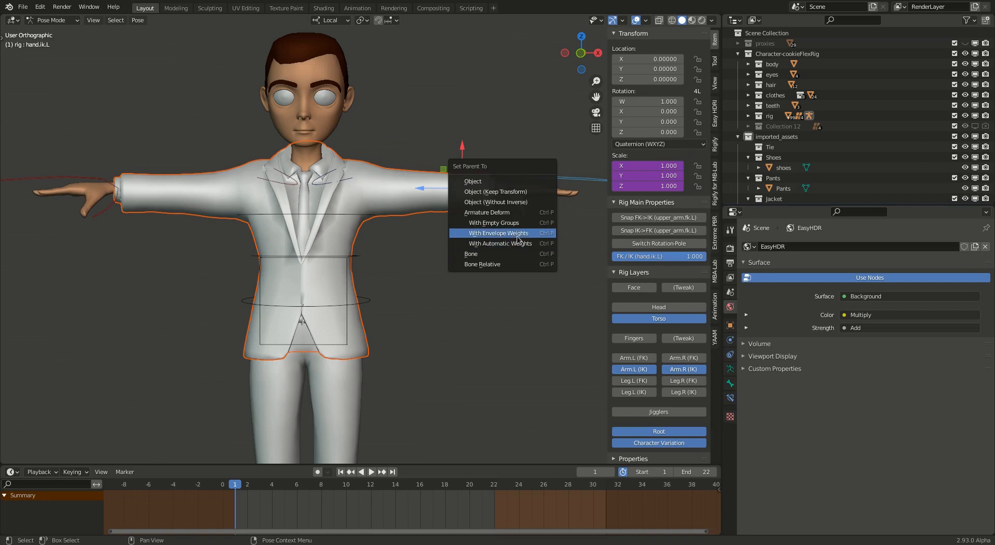
- Parent the jacket to the rig with Armature Deform and automatic weights
{"action": "left_click", "coordinate": [493, 223]}
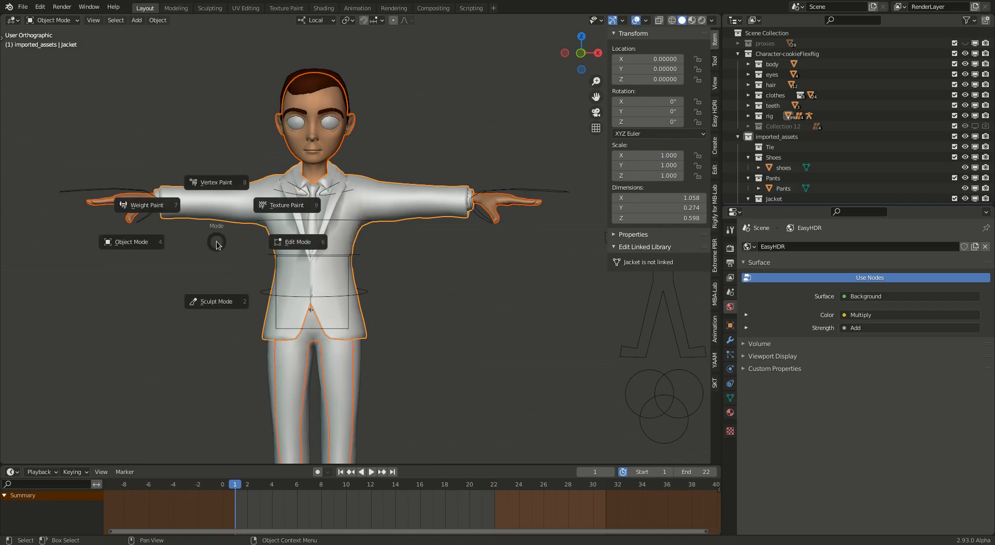
- In Weight Paint mode, transfer the body's weights onto the jacket by name to all layers
{"action": "left_click", "coordinate": [141, 204]}
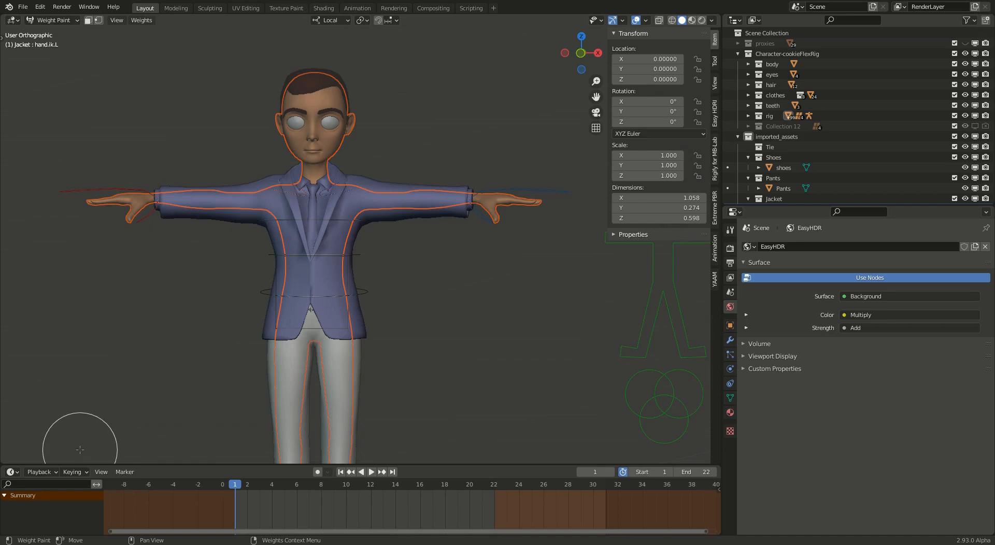
{"action": "left_click", "coordinate": [142, 20]}
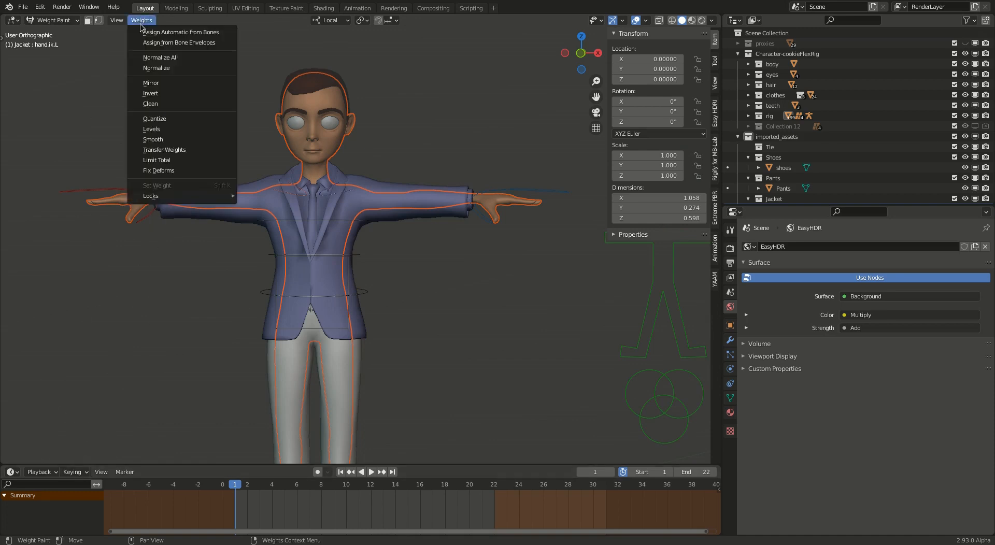
{"action": "mouse_move", "coordinate": [182, 170]}
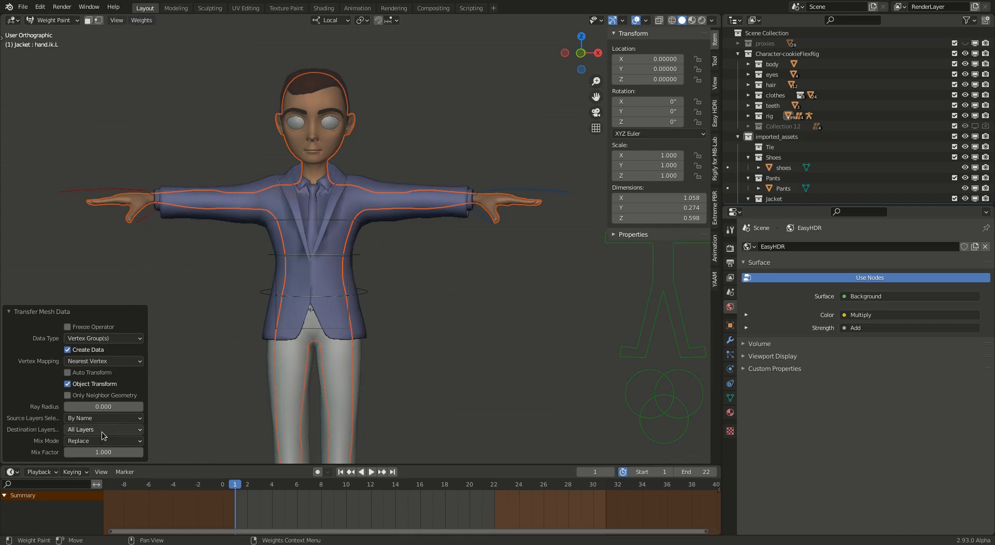
{"action": "left_click", "coordinate": [103, 429]}
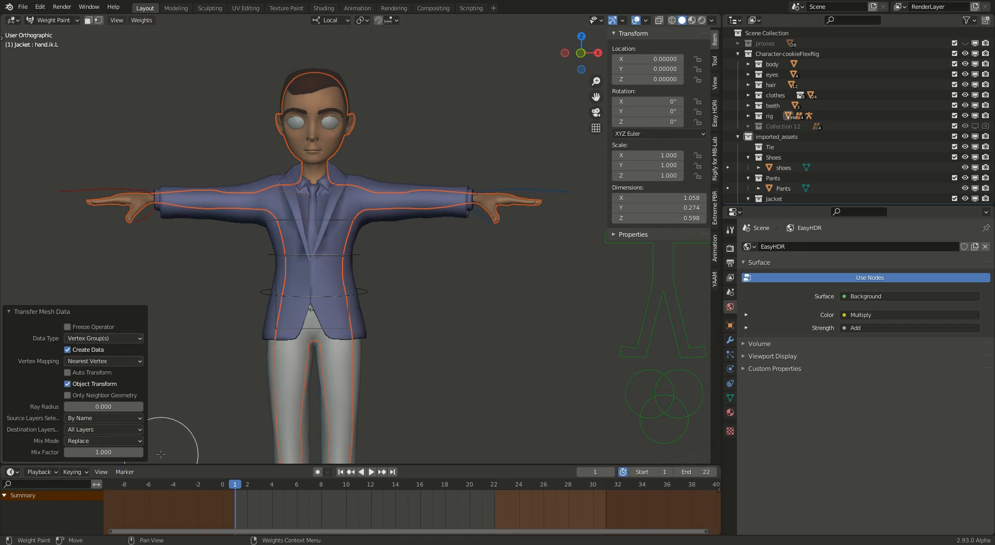
{"action": "key", "text": "tab"}
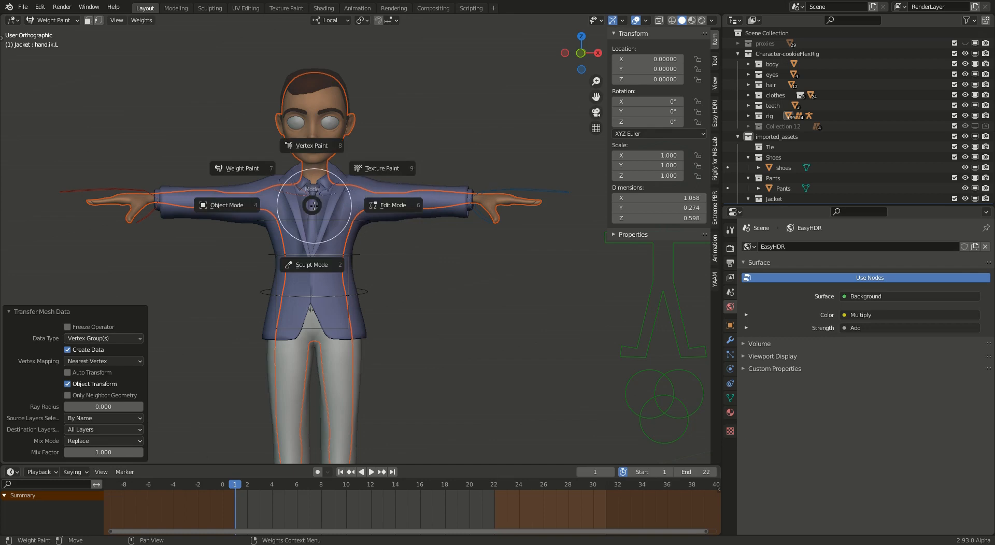
{"action": "left_click", "coordinate": [226, 204]}
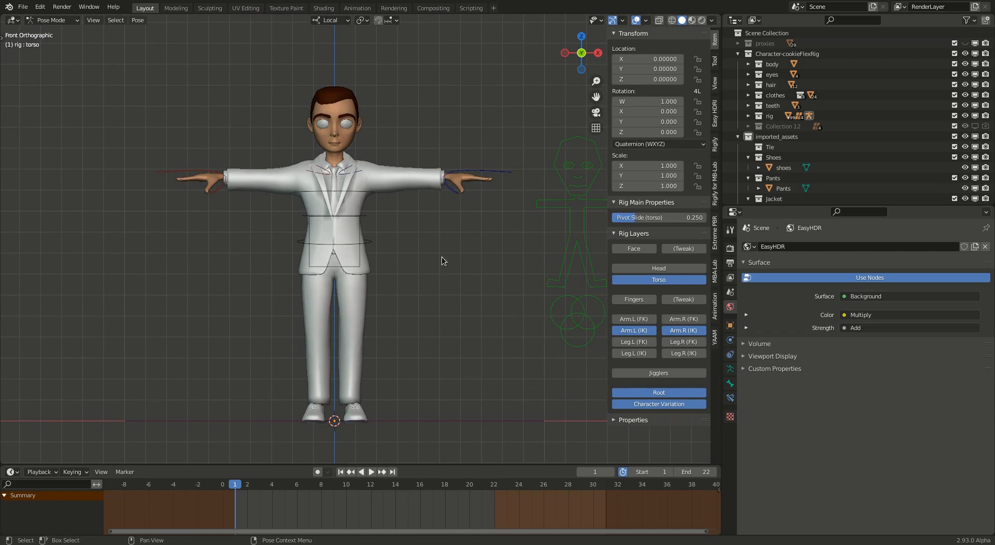
{"action": "mouse_move", "coordinate": [717, 204]}
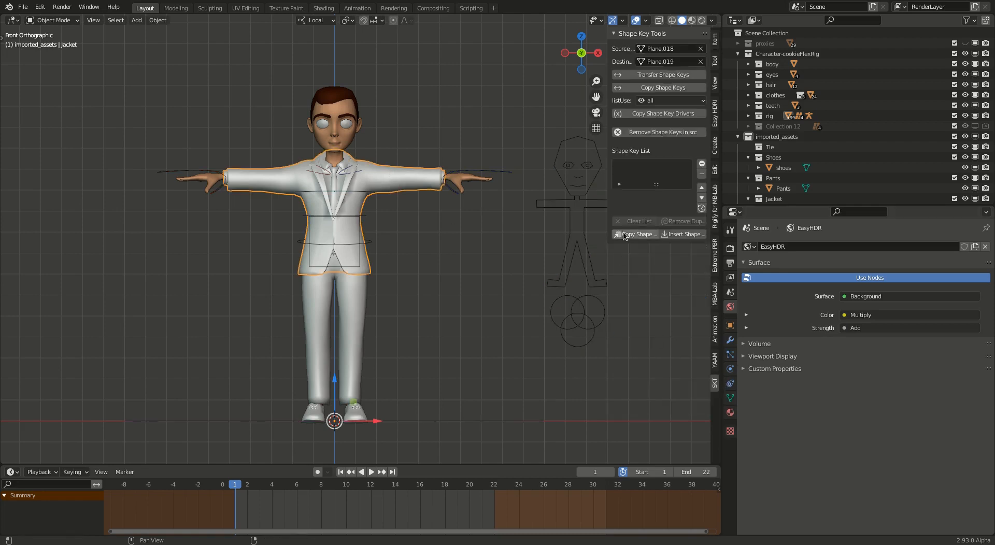
- Clear the old source and eyedropper the body mesh as the shape key Source Mesh
{"action": "left_click", "coordinate": [701, 49]}
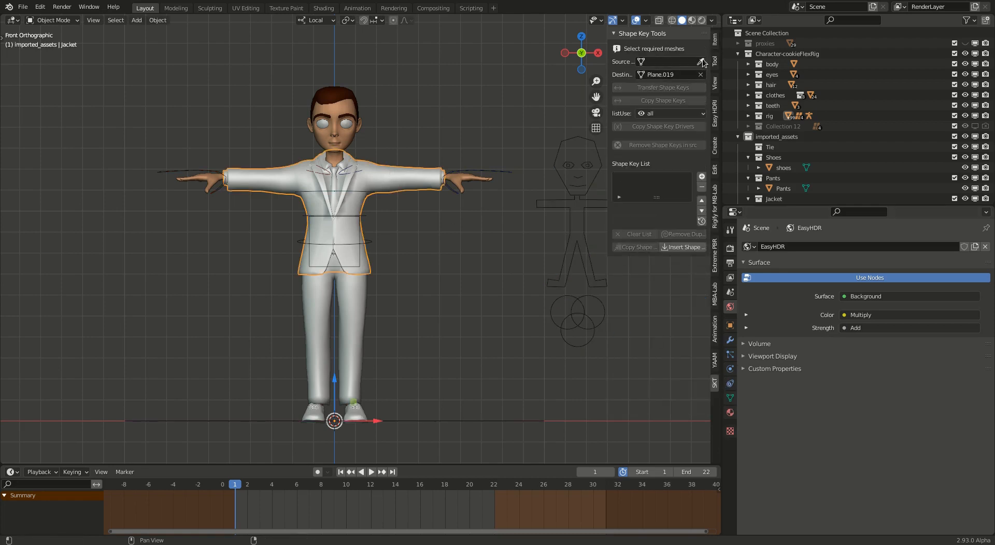
{"action": "left_click", "coordinate": [702, 61]}
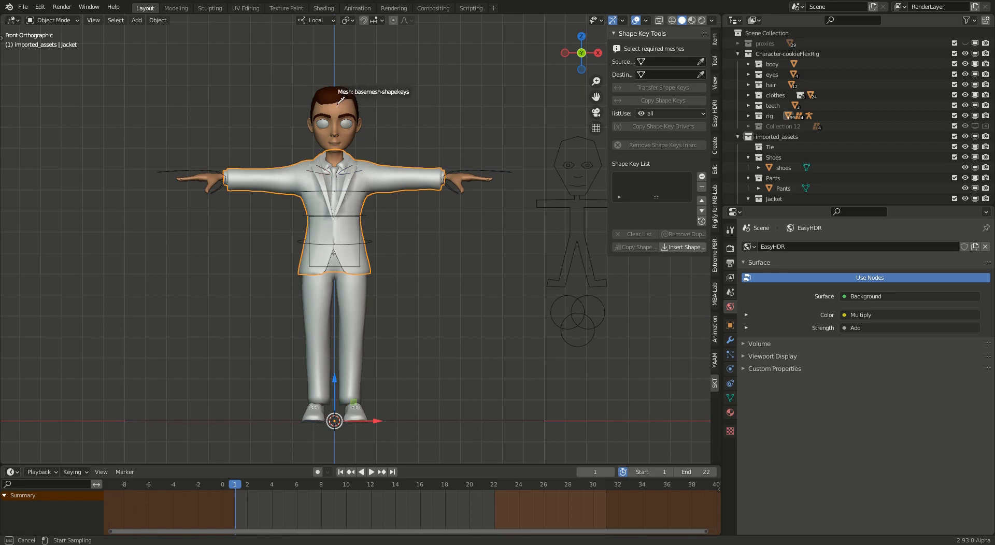
{"action": "left_click", "coordinate": [641, 61]}
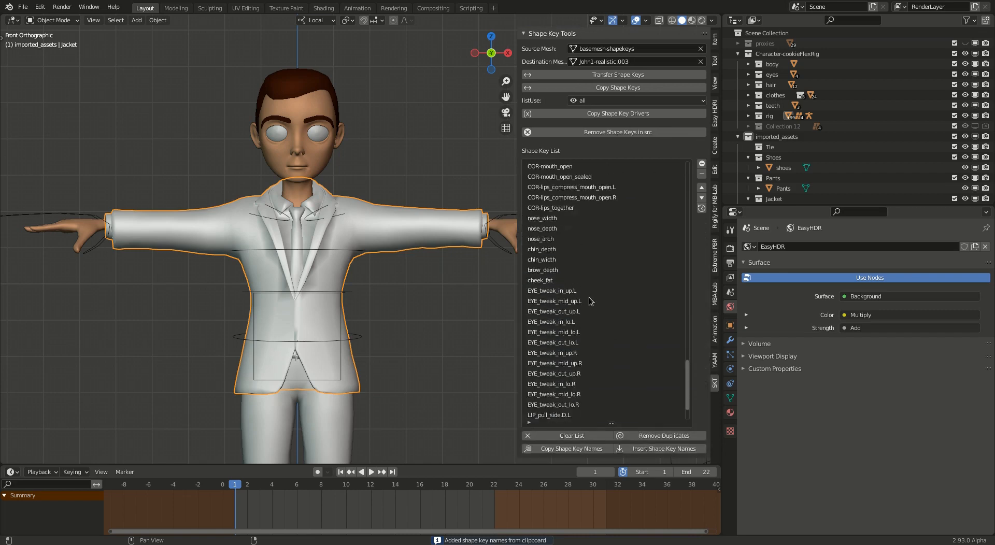
{"action": "scroll", "scroll_direction": "down", "scroll_amount": 3}
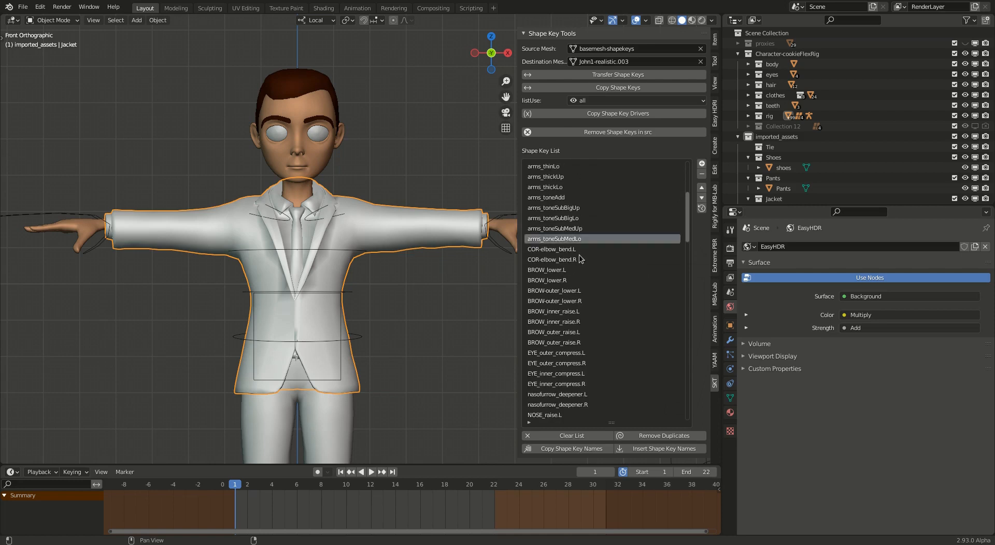
- Remove the brow, mouth, lip and COR-elbow_bend keys so only torso, neck, legs and arms remain
{"action": "left_click", "coordinate": [553, 249]}
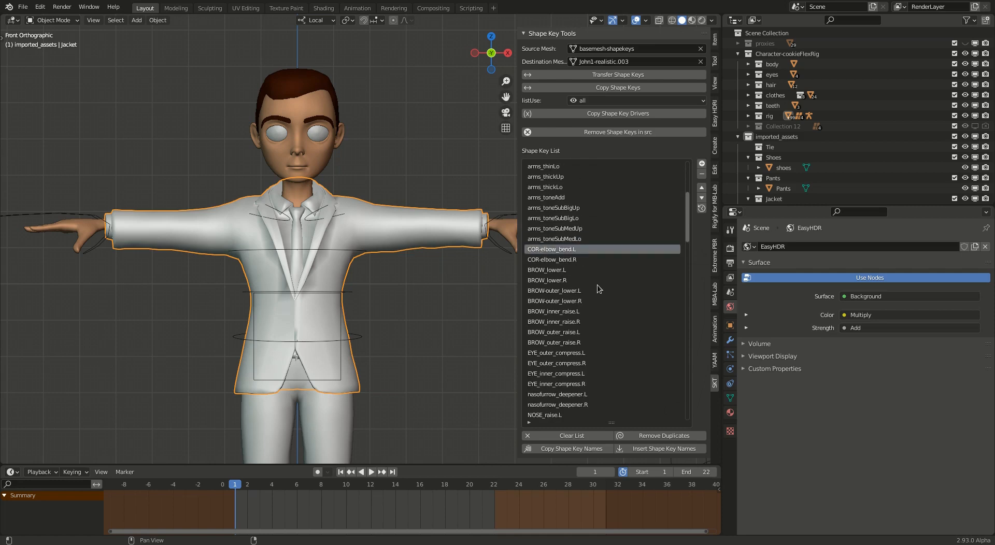
{"action": "mouse_move", "coordinate": [577, 305]}
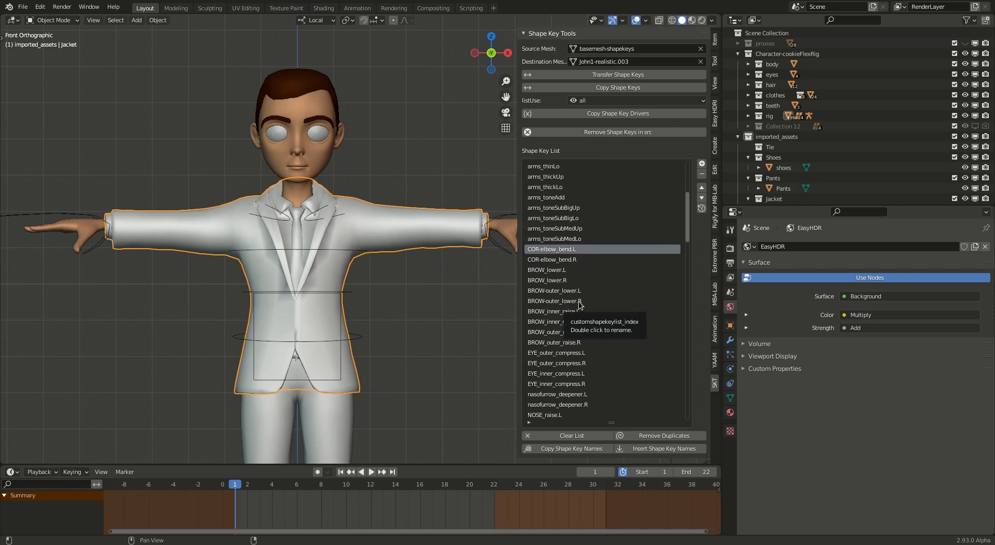
{"action": "left_click", "coordinate": [546, 269]}
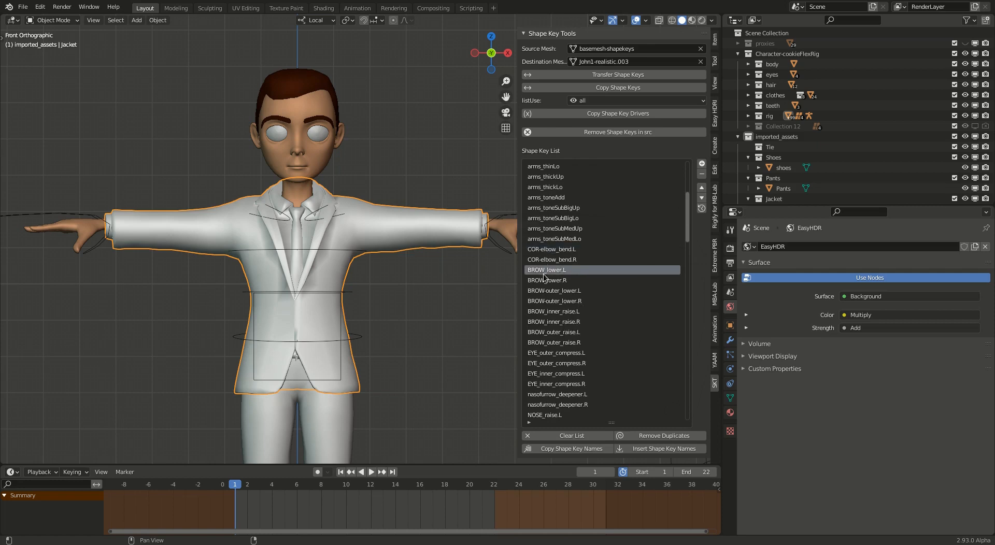
{"action": "mouse_move", "coordinate": [684, 228]}
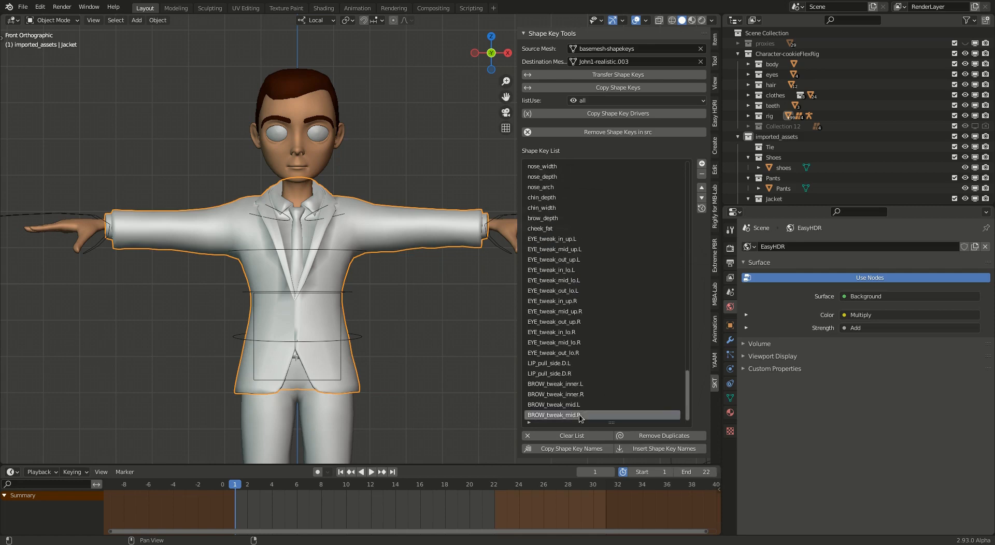
{"action": "left_click", "coordinate": [702, 174]}
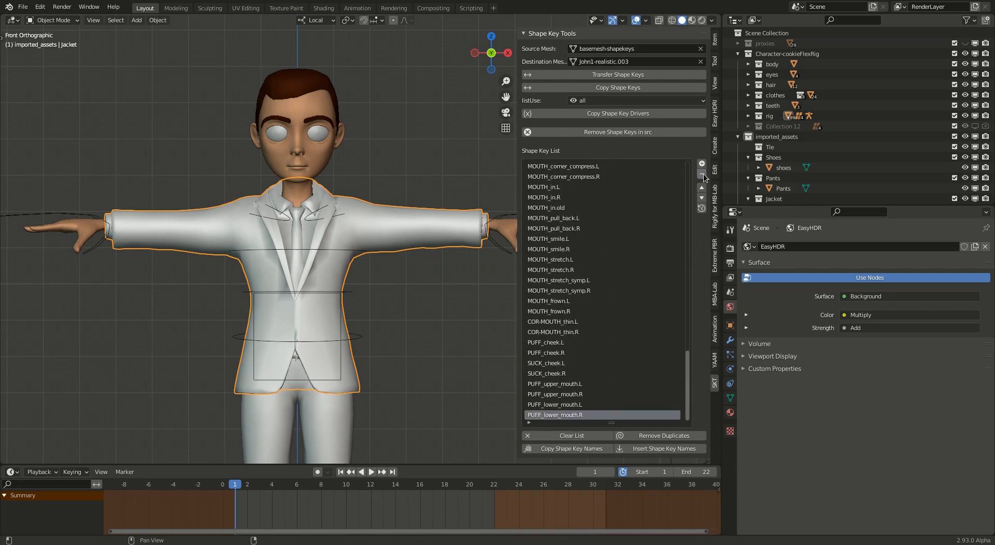
{"action": "left_click", "coordinate": [702, 176]}
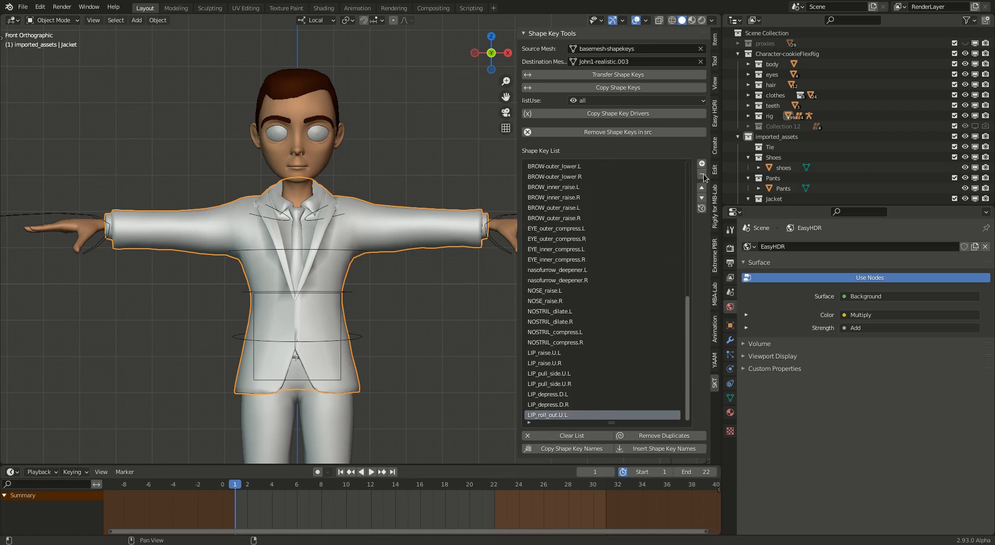
{"action": "left_click", "coordinate": [702, 176]}
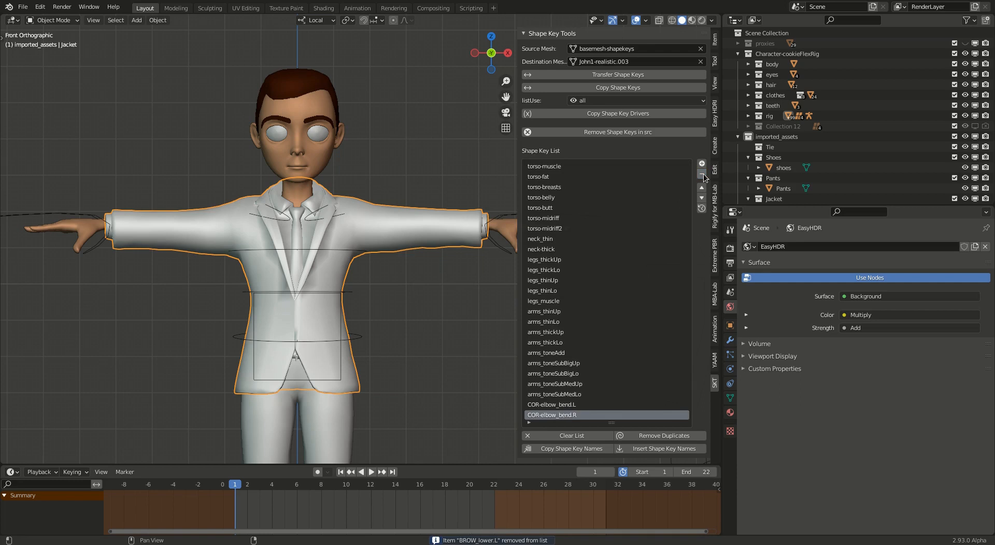
{"action": "left_click", "coordinate": [701, 174]}
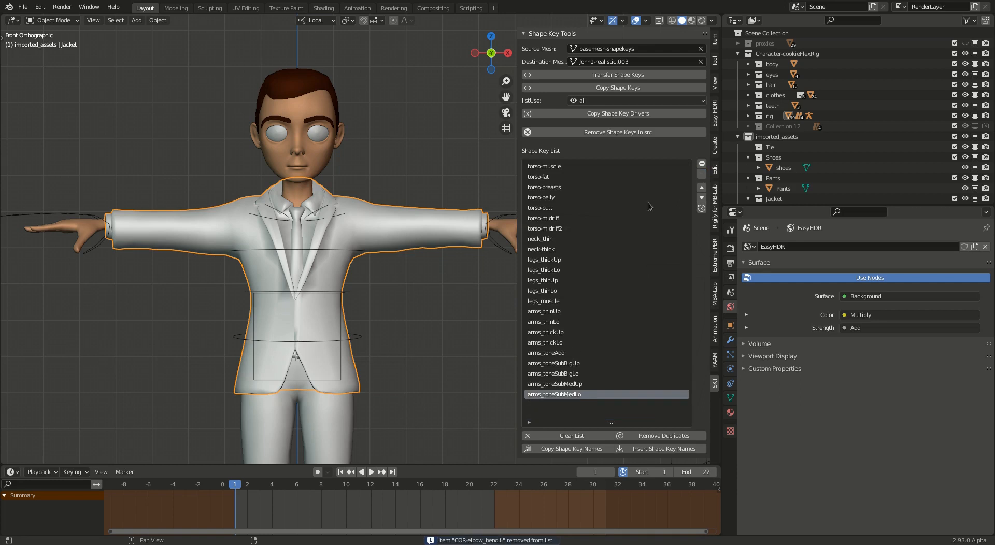
- Set list use to include, transfer the listed keys onto the jacket and view its new Shape Keys
{"action": "left_click", "coordinate": [635, 101]}
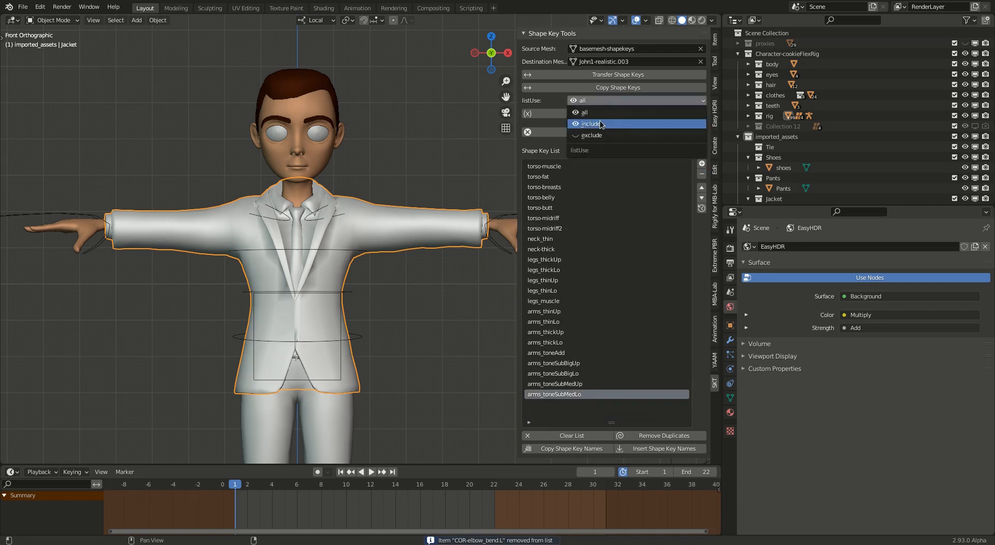
{"action": "left_click", "coordinate": [590, 123]}
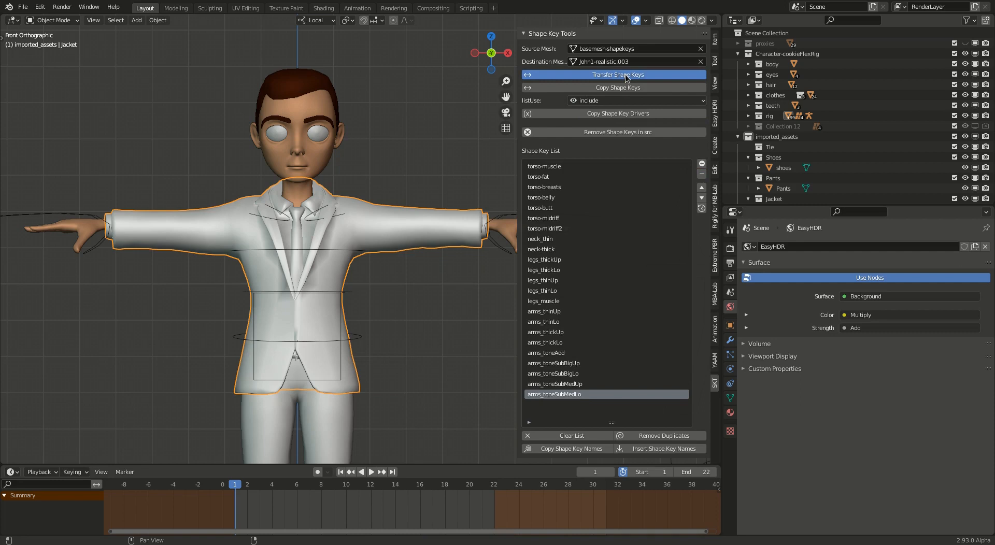
{"action": "left_click", "coordinate": [612, 75]}
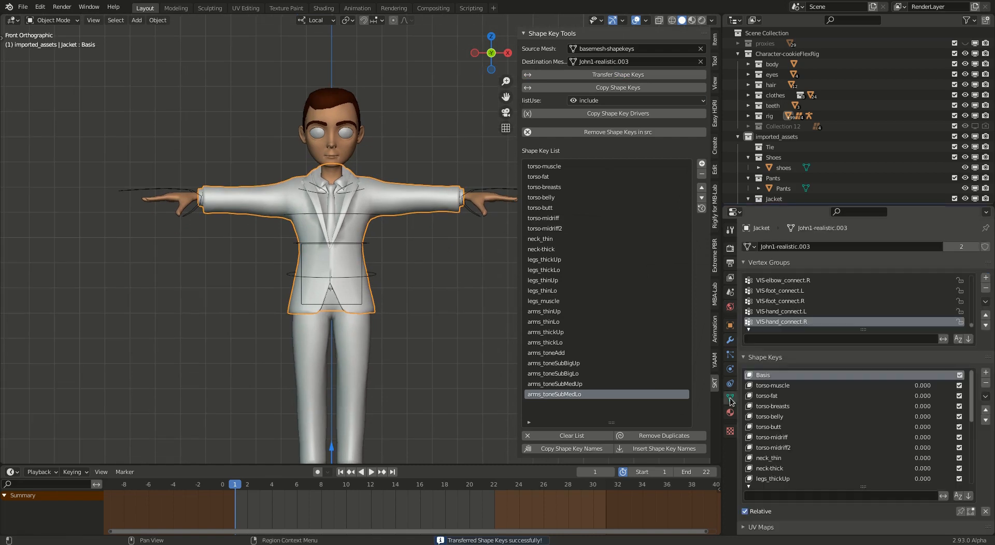
{"action": "left_click", "coordinate": [772, 406]}
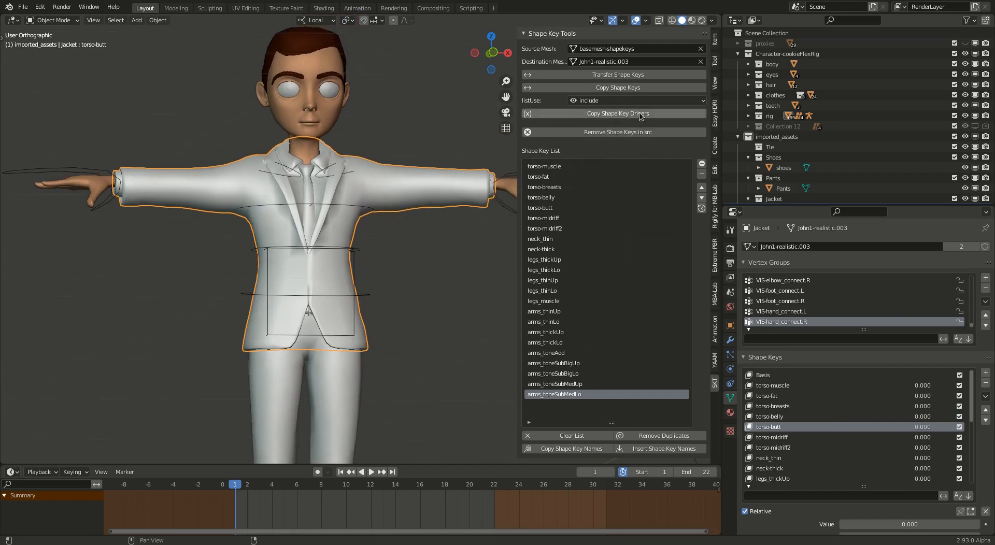
- Copy the shape key drivers, then test Arm Length (~0.92), Arm Girth and Leg Girth sliders on the rig
{"action": "left_click", "coordinate": [612, 113]}
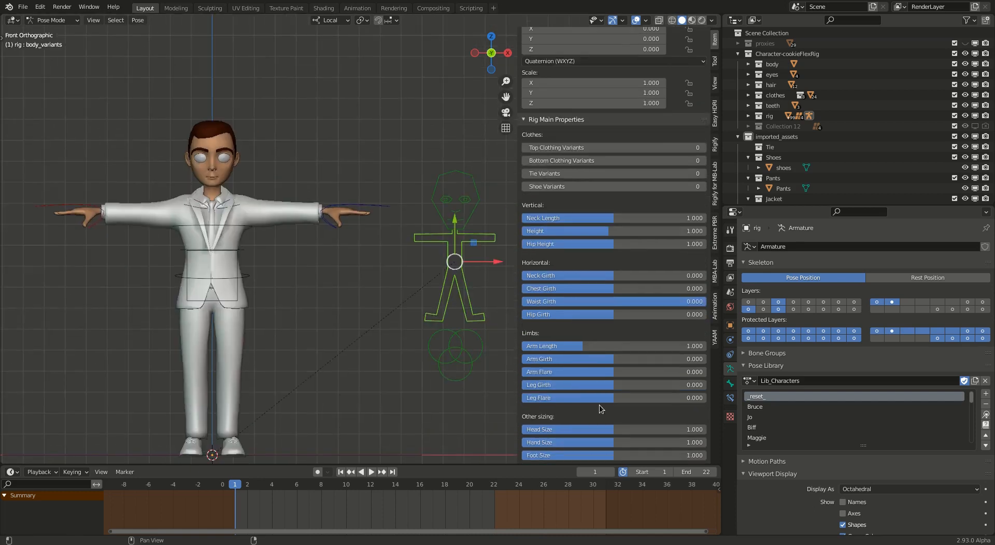
{"action": "left_click_drag", "start_coordinate": [567, 346], "coordinate": [694, 346]}
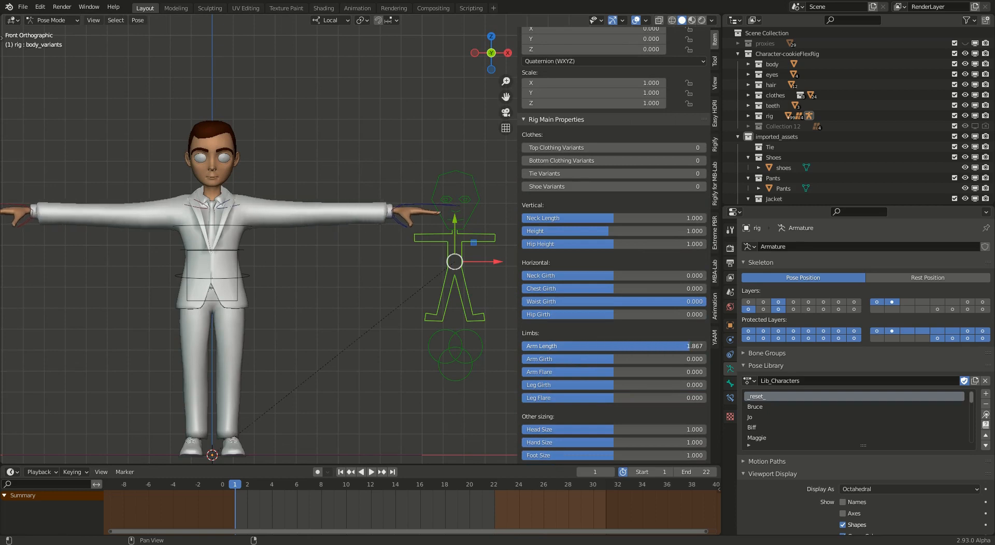
{"action": "left_click_drag", "start_coordinate": [634, 346], "coordinate": [581, 346]}
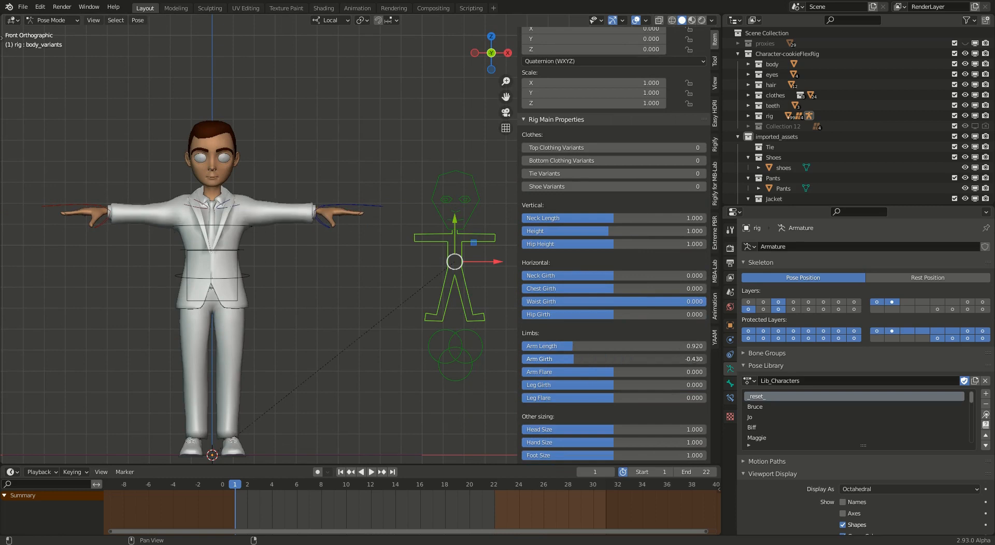
{"action": "left_click_drag", "start_coordinate": [546, 358], "coordinate": [609, 359]}
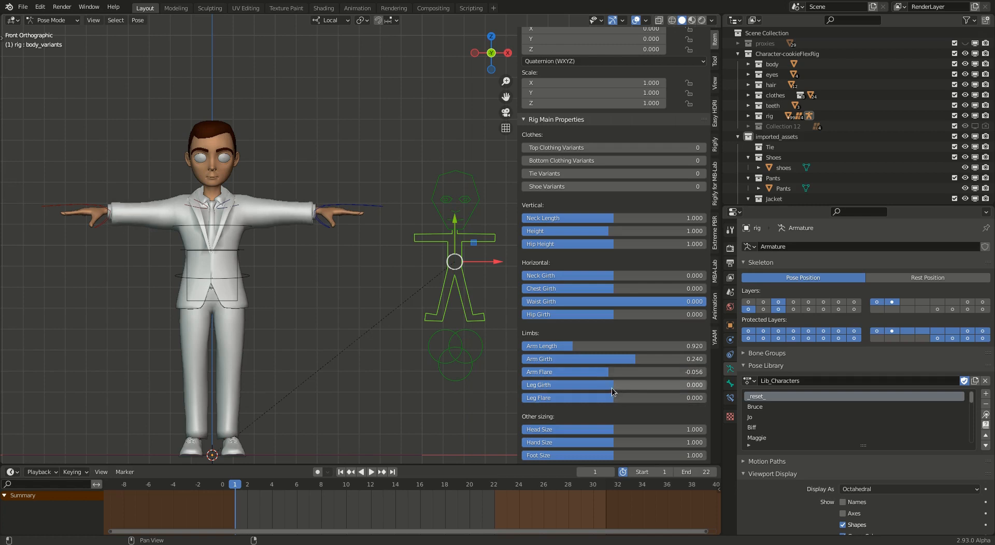
{"action": "left_click_drag", "start_coordinate": [564, 372], "coordinate": [692, 372]}
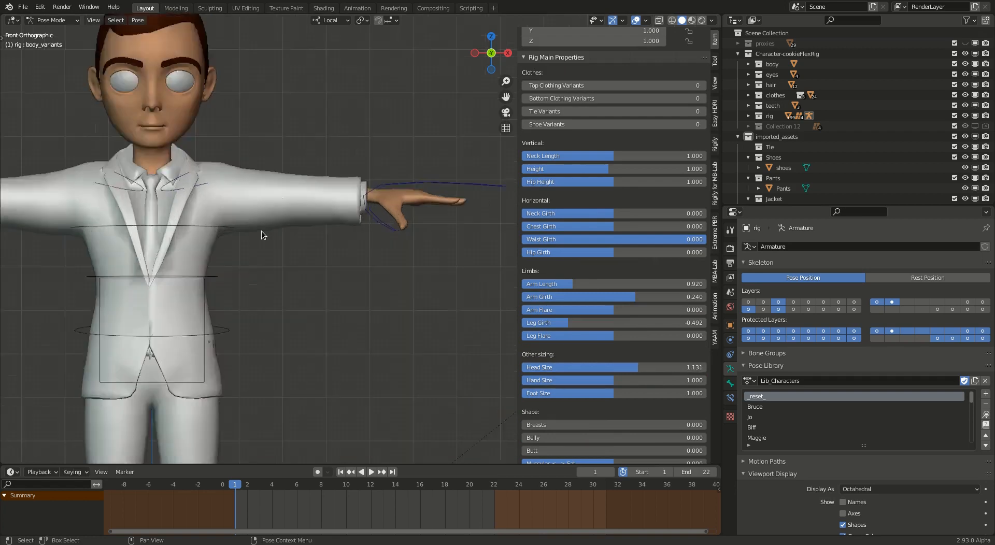
- Orbit around the character to view the jacket's driven (purple) shape key values
{"action": "left_click_drag", "start_coordinate": [254, 253], "coordinate": [203, 228]}
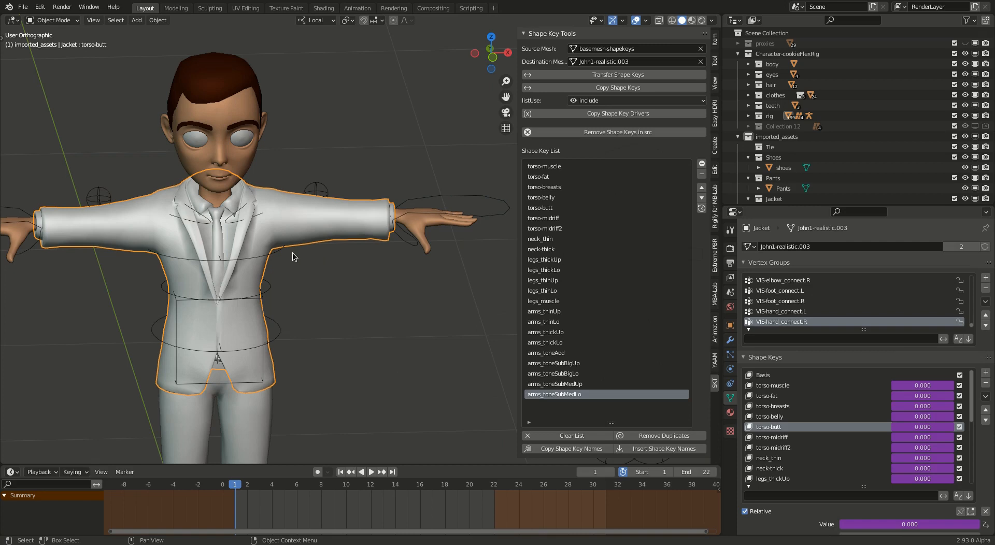
{"action": "mouse_move", "coordinate": [380, 324]}
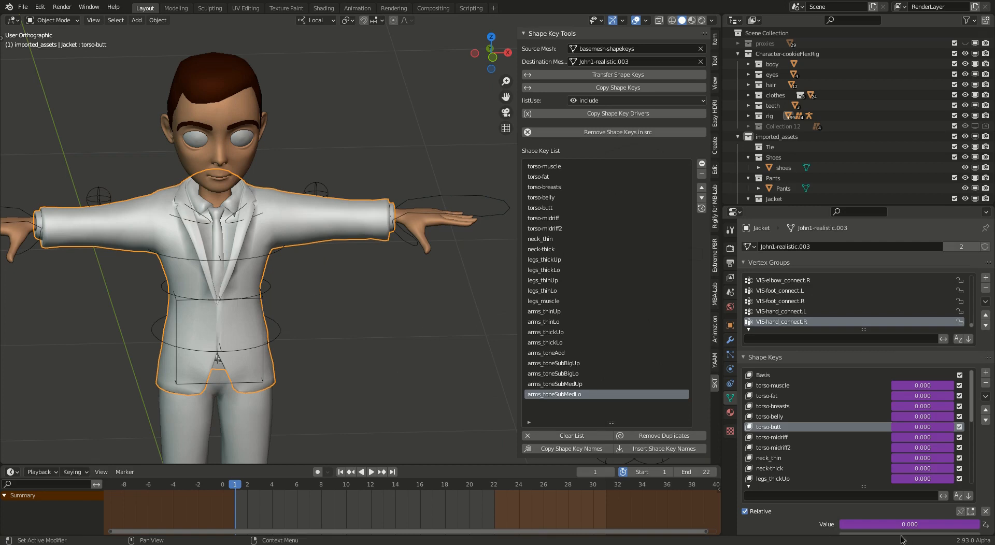
{"action": "mouse_move", "coordinate": [925, 510]}
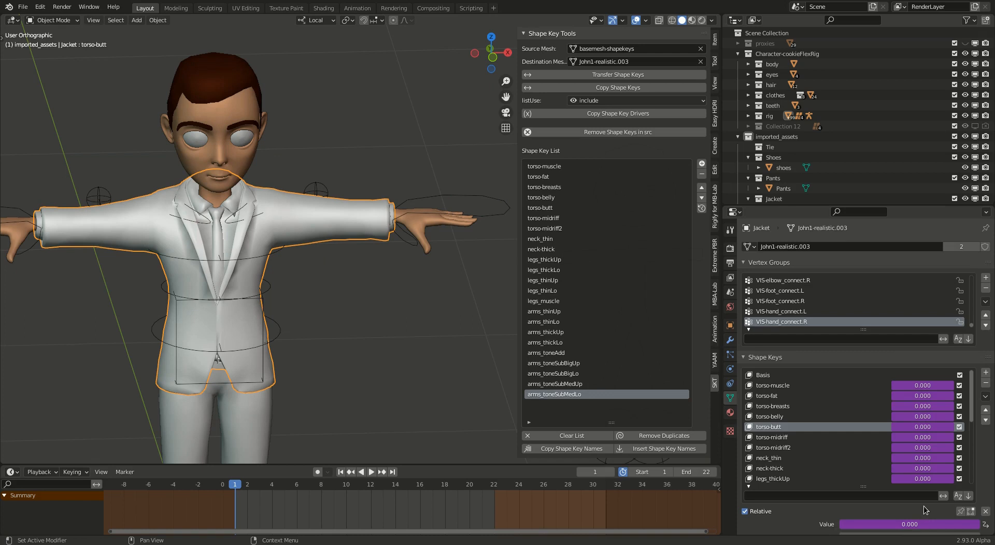